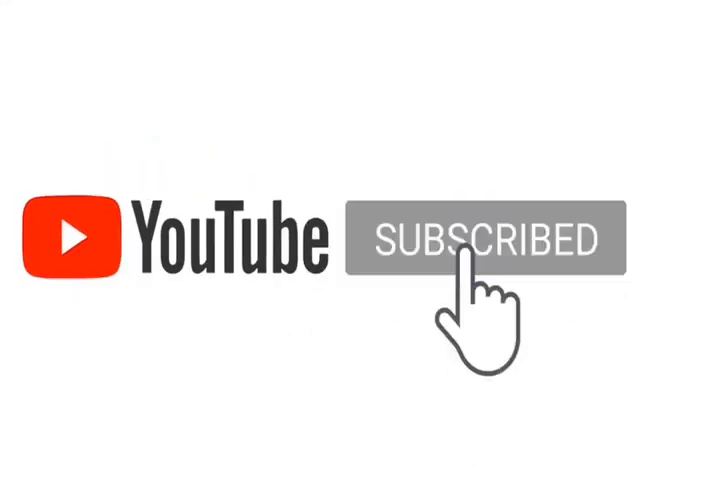
- Play the outro until the Subscribed button and notification bell appear
click(475, 240)
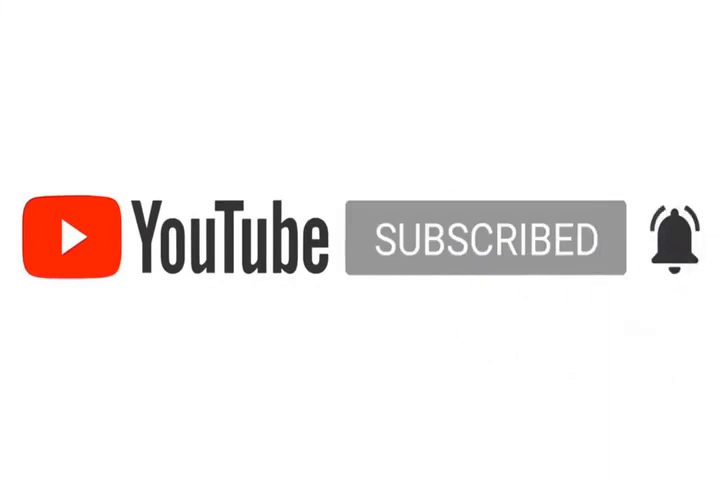